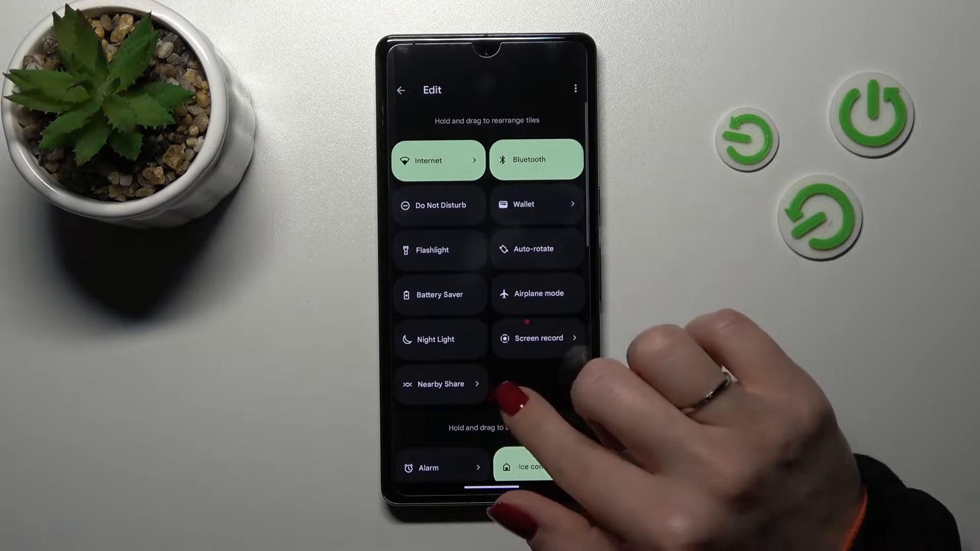
{"action": "scroll", "scroll_direction": "down", "scroll_amount": 3}
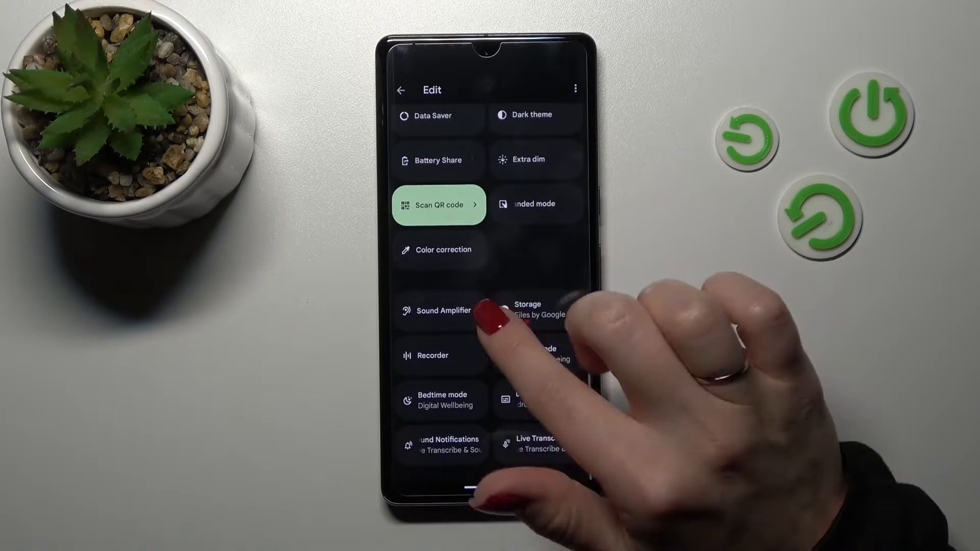